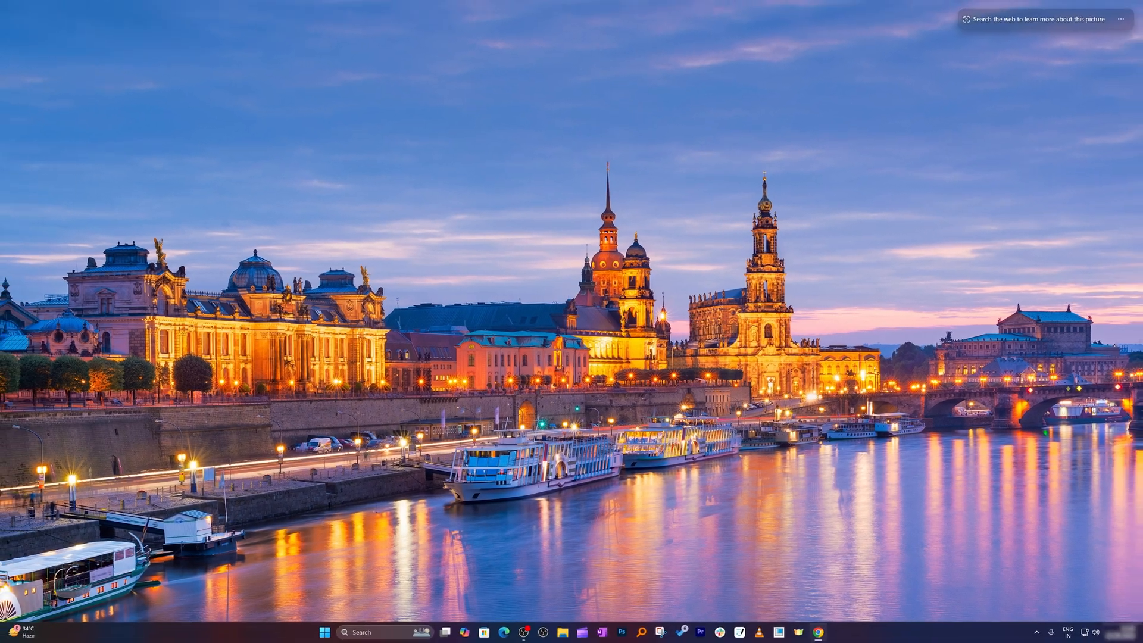
# Step: Open Chrome and search the web for 'node'
pyautogui.click(818, 632)
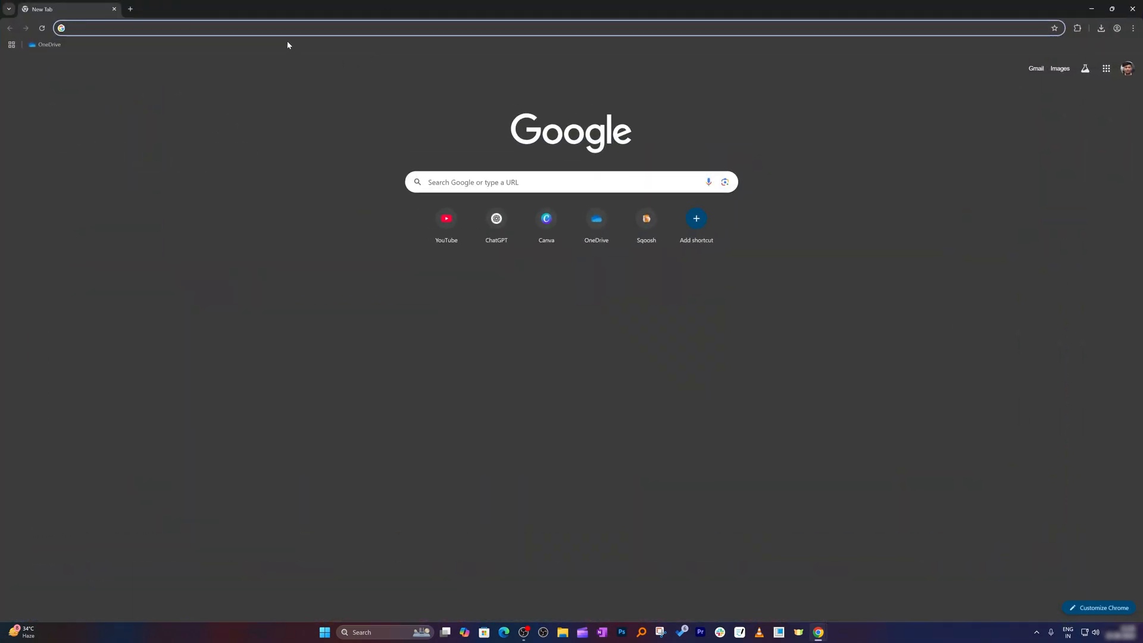
pyautogui.click(292, 28)
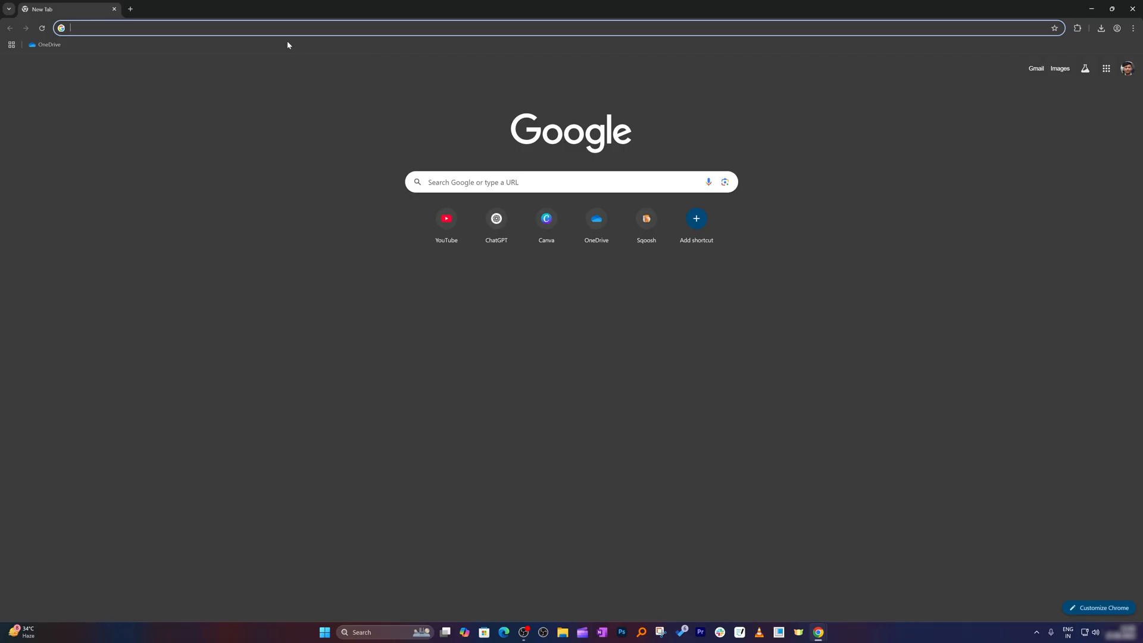
pyautogui.write('node js')
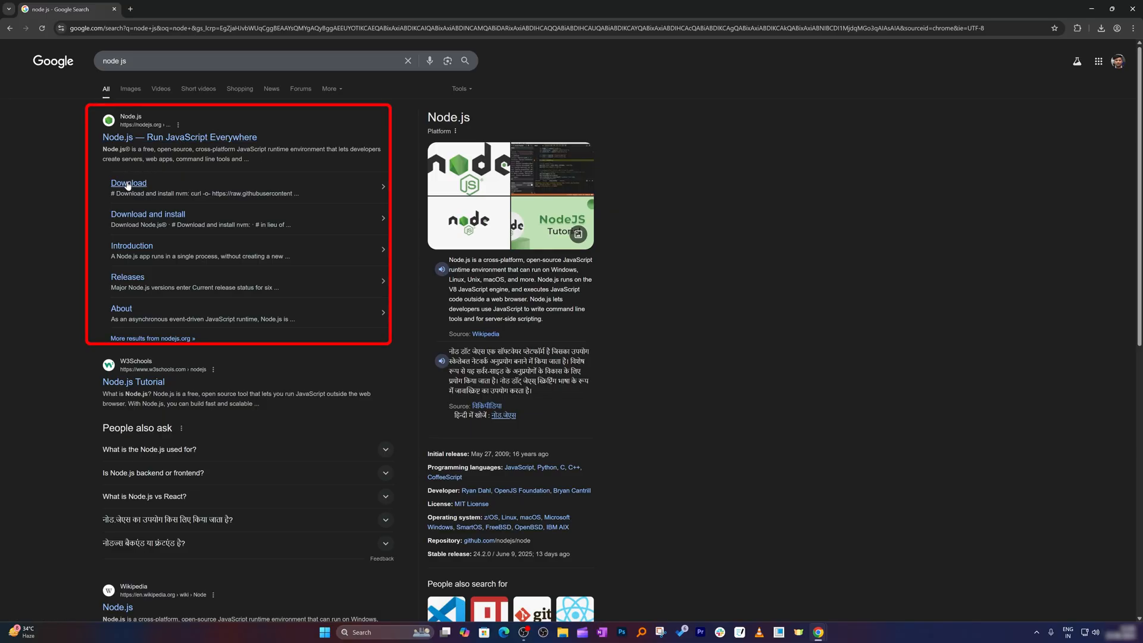
# Step: Download the Windows x64 Node.js v22.16.0 installer (.msi) and open its Downloads folder
pyautogui.click(129, 183)
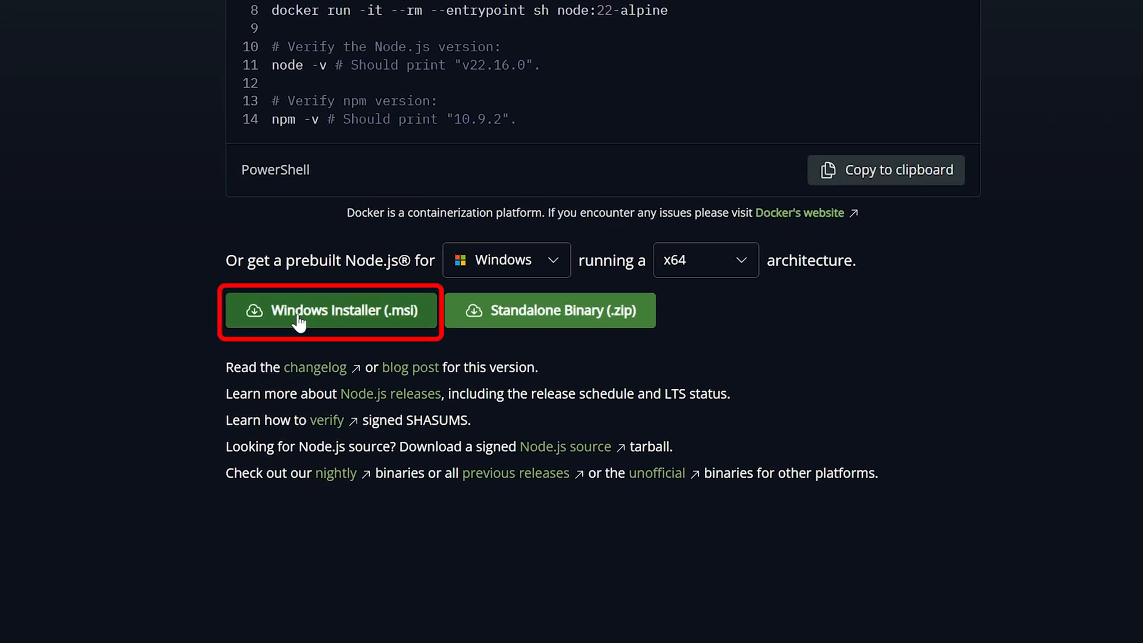
pyautogui.click(505, 260)
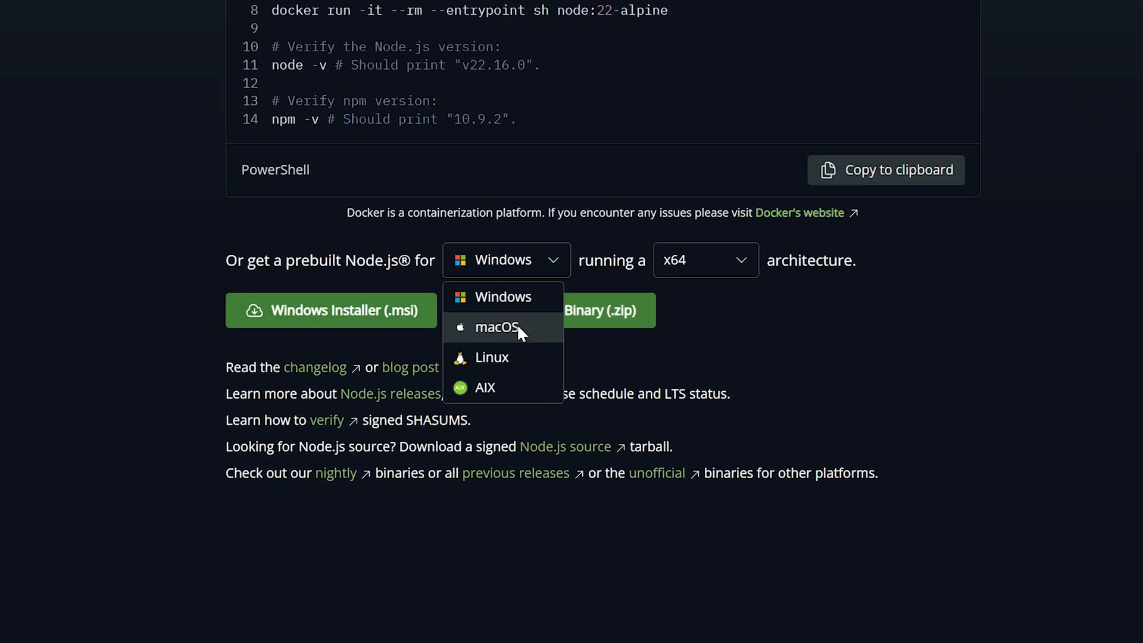
pyautogui.click(496, 327)
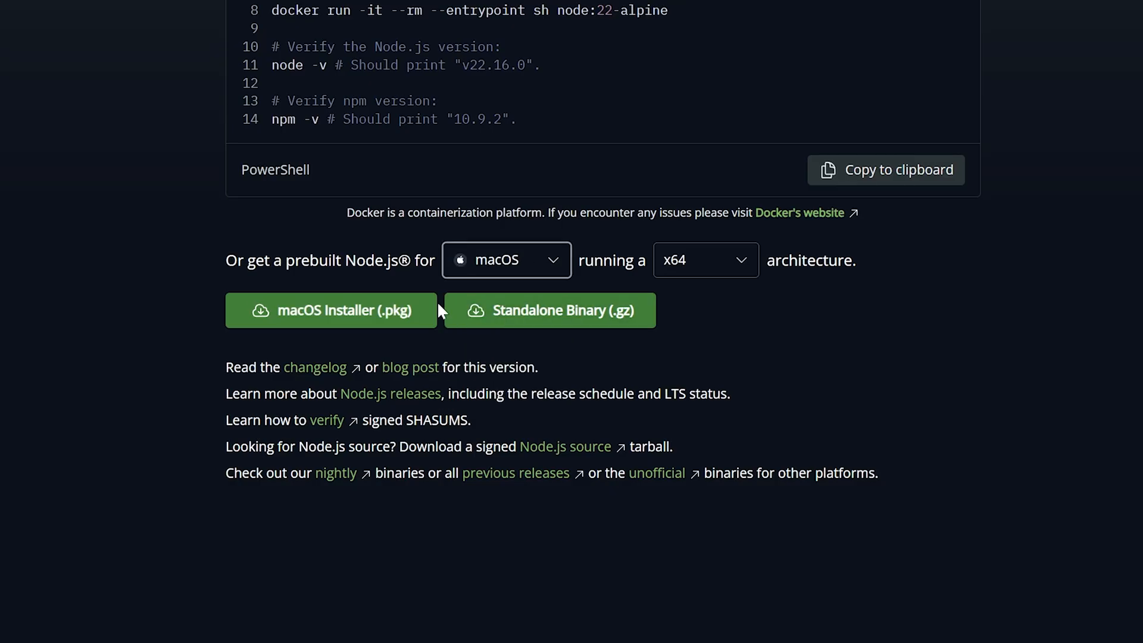
pyautogui.click(506, 259)
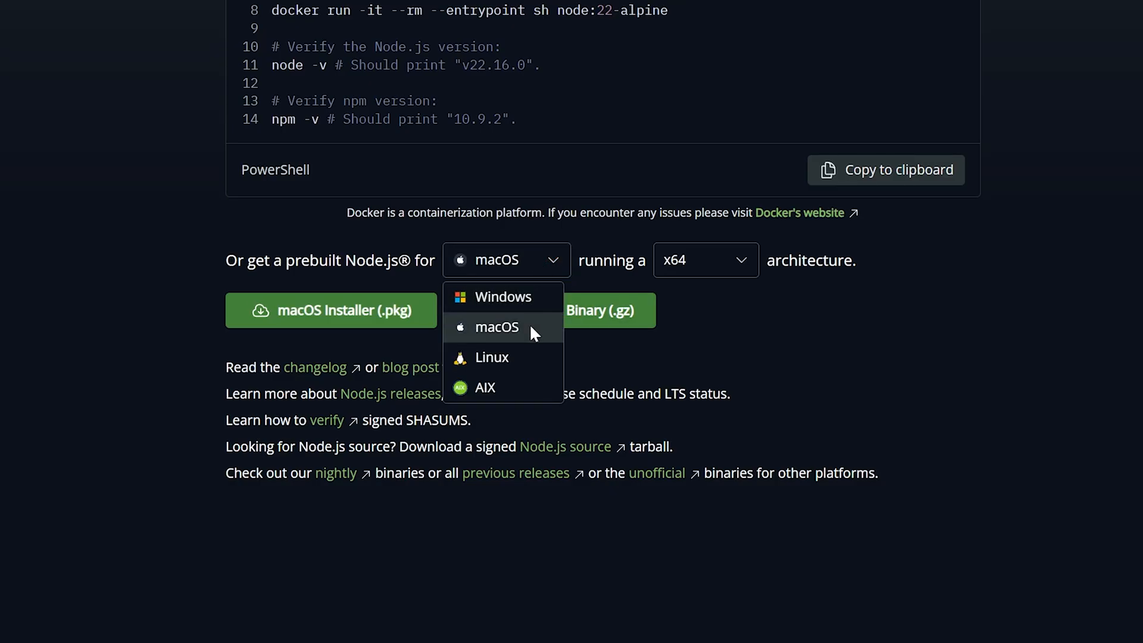
pyautogui.moveTo(526, 387)
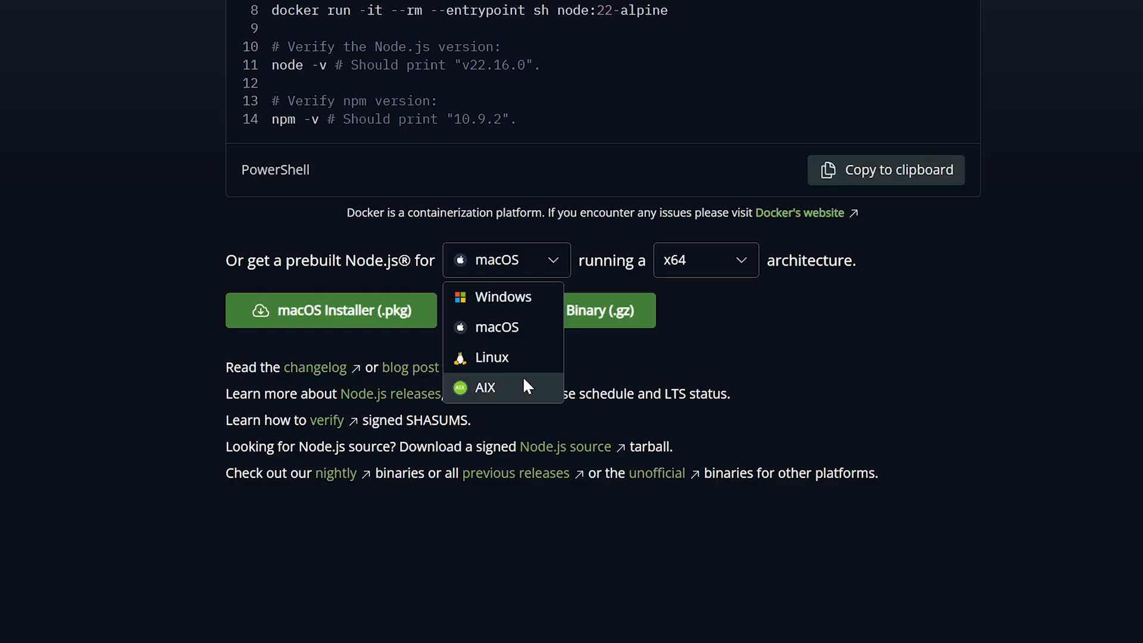
pyautogui.moveTo(501, 297)
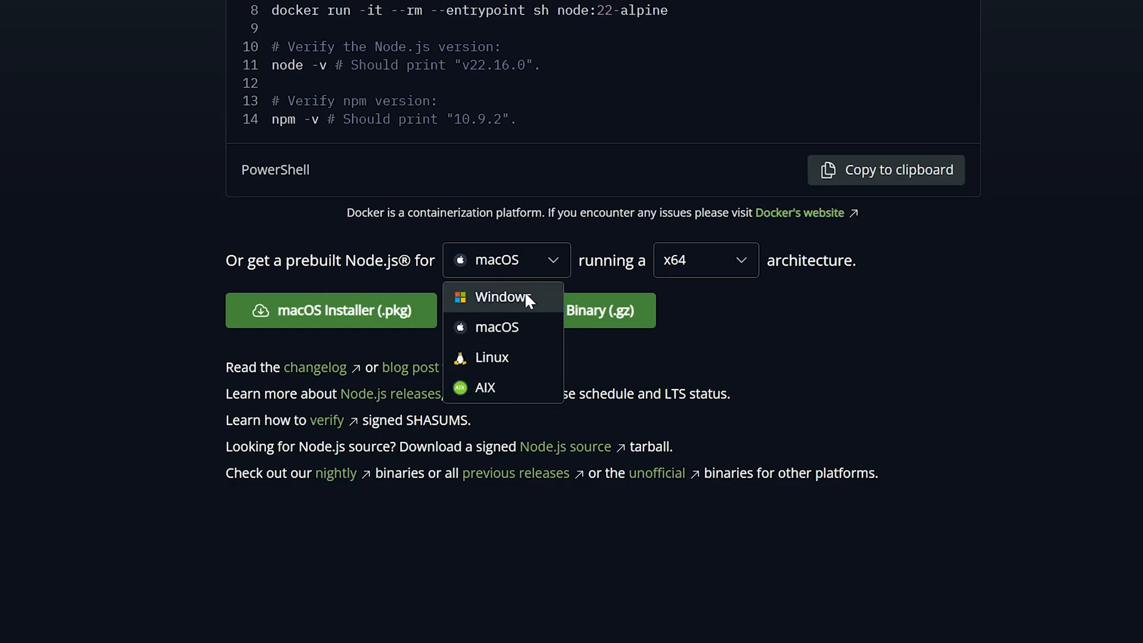
pyautogui.click(501, 296)
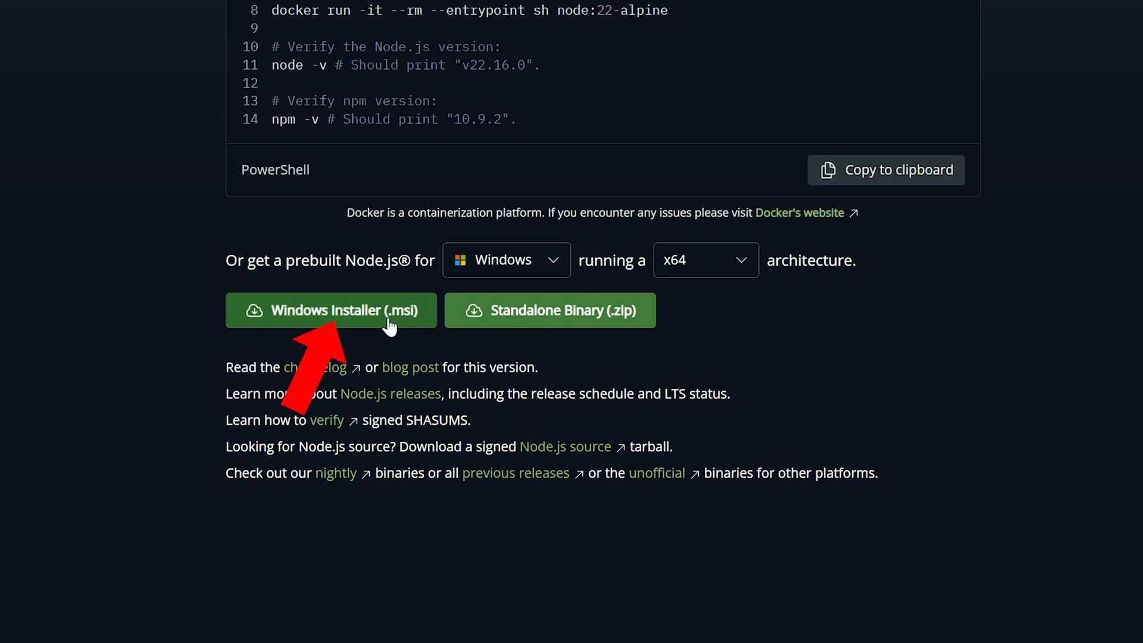
pyautogui.click(327, 309)
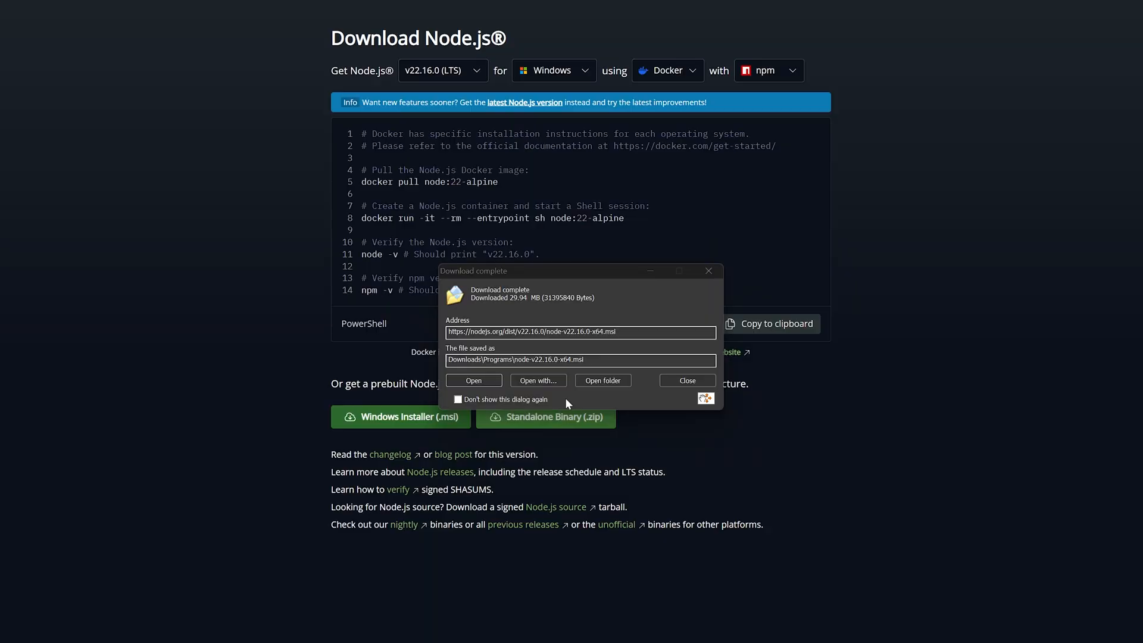
pyautogui.click(602, 379)
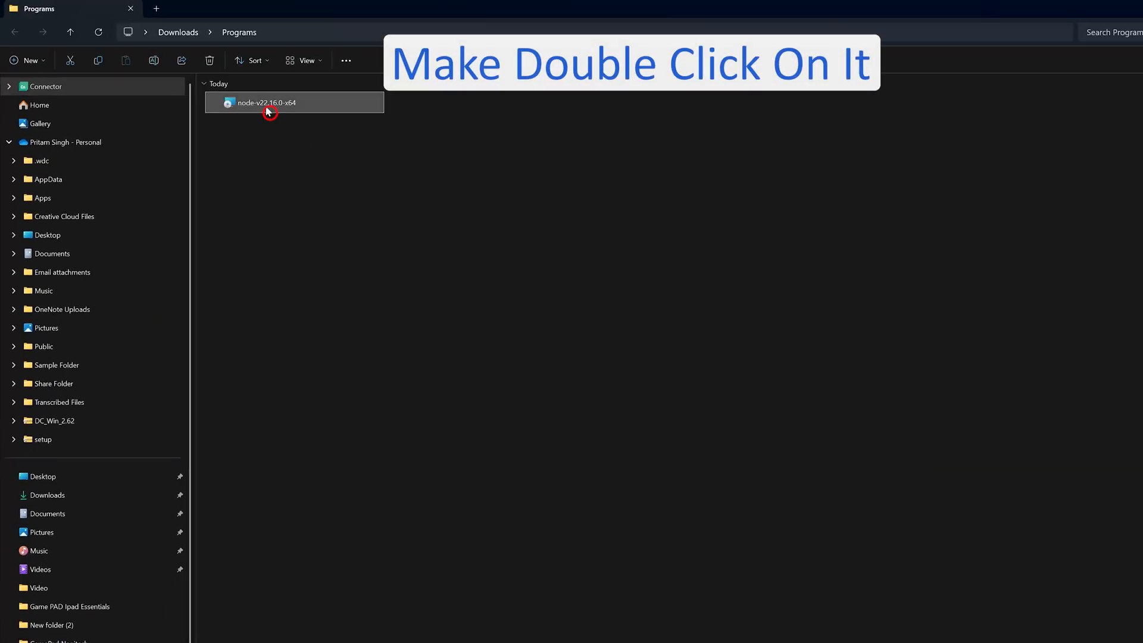
# Step: Launch the Node.js .msi installer and advance past the welcome and license pages
pyautogui.doubleClick(267, 102)
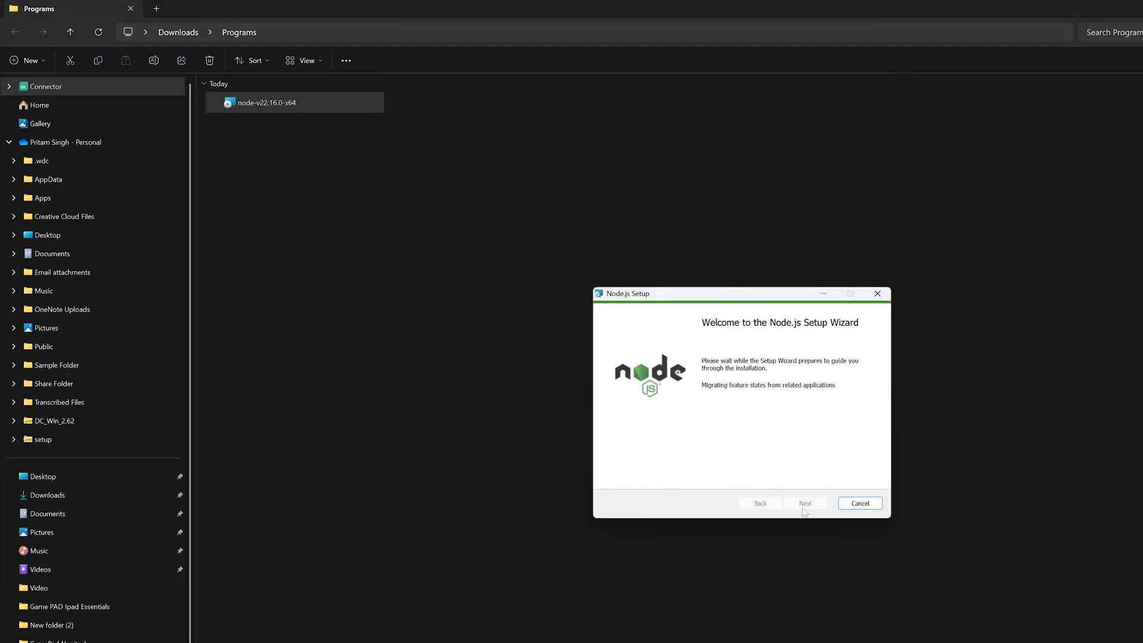
pyautogui.click(805, 503)
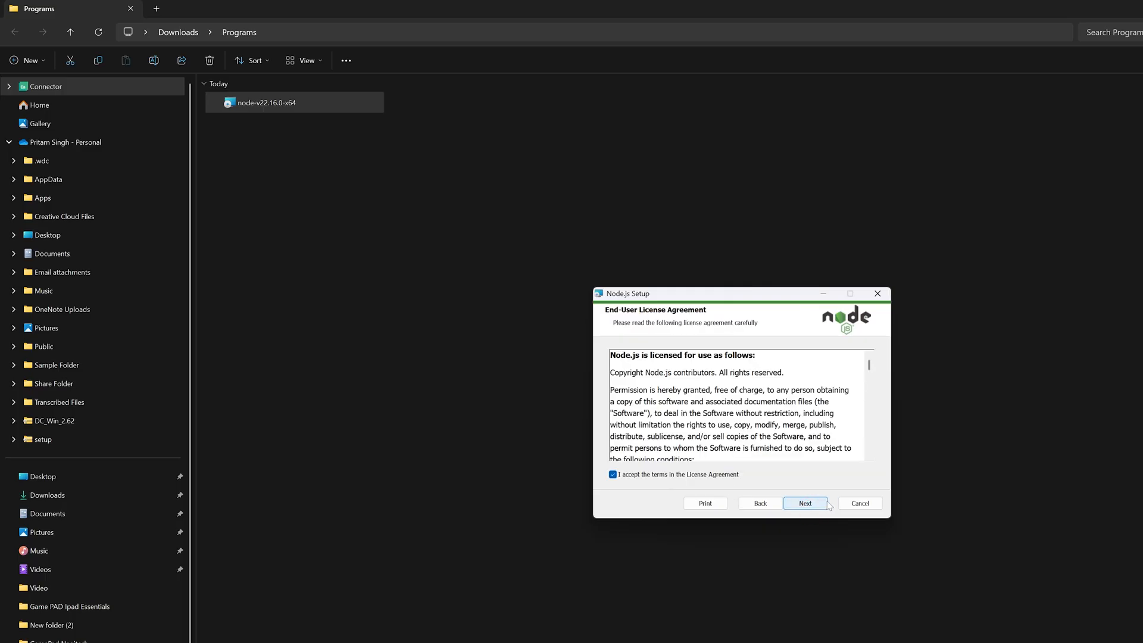
pyautogui.click(805, 503)
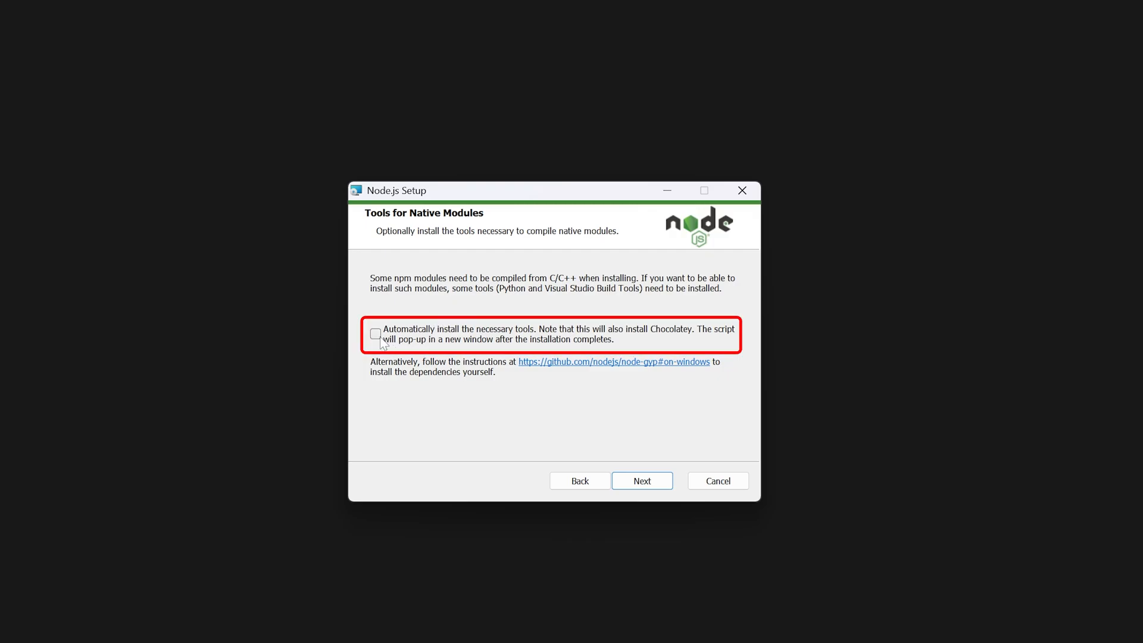
# Step: Enable automatic installation of native-module tools and start installing Node.js
pyautogui.click(376, 334)
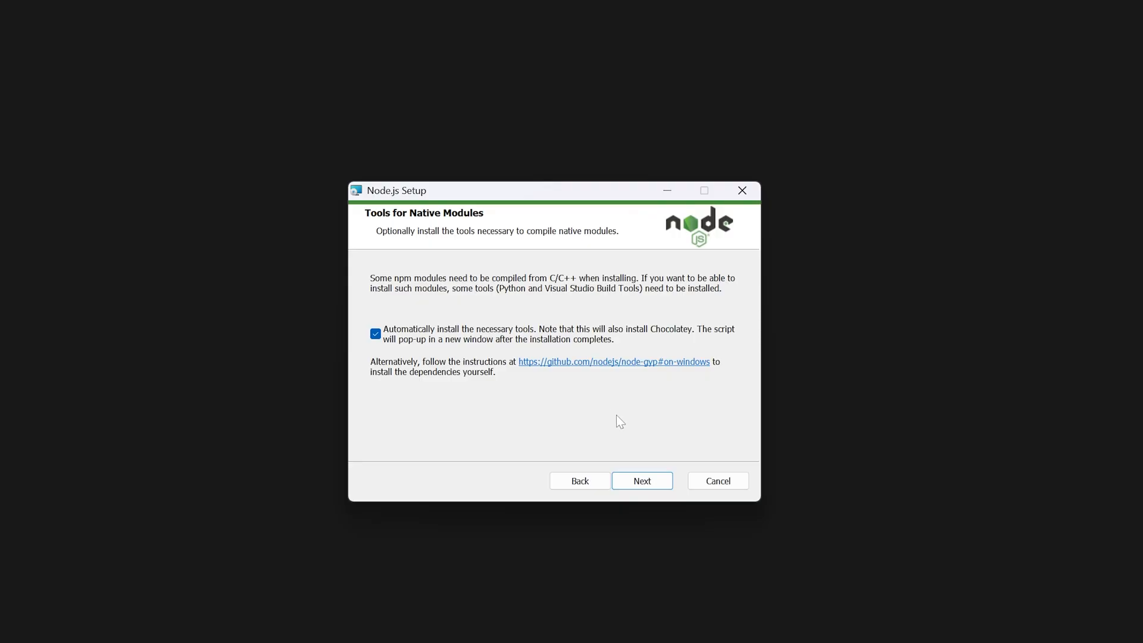
pyautogui.moveTo(647, 466)
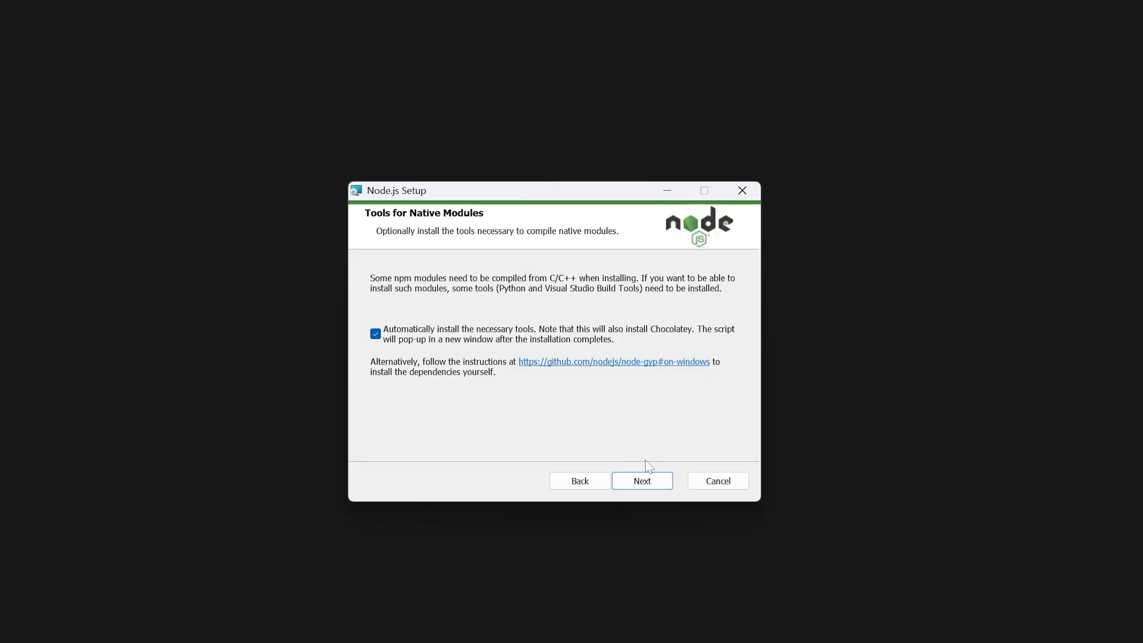
pyautogui.click(641, 480)
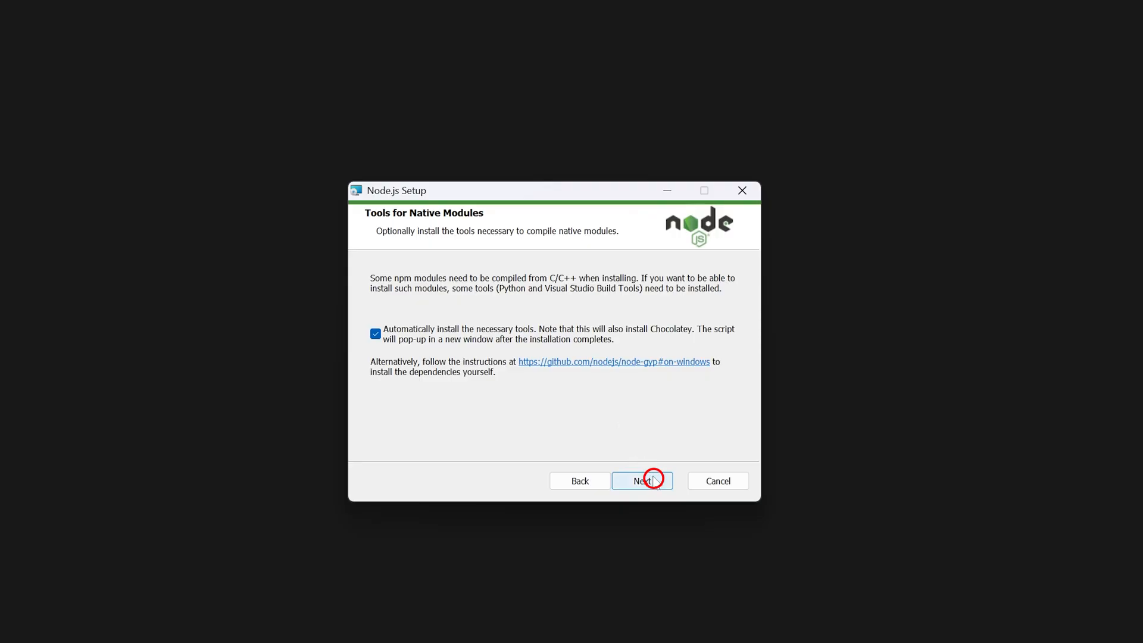
pyautogui.click(641, 480)
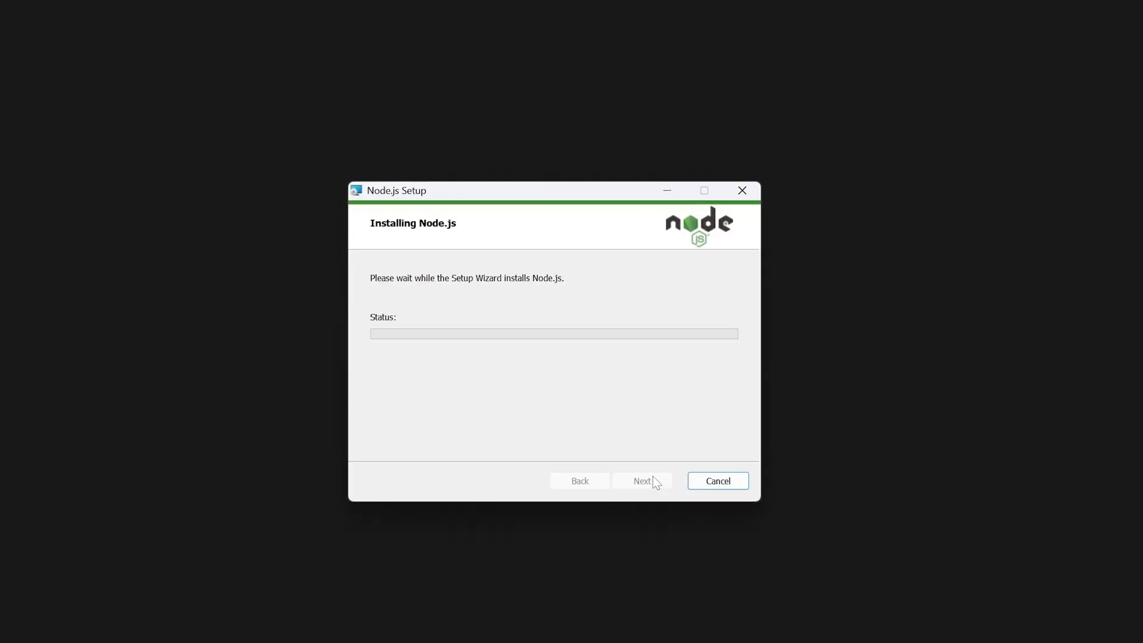
pyautogui.moveTo(647, 481)
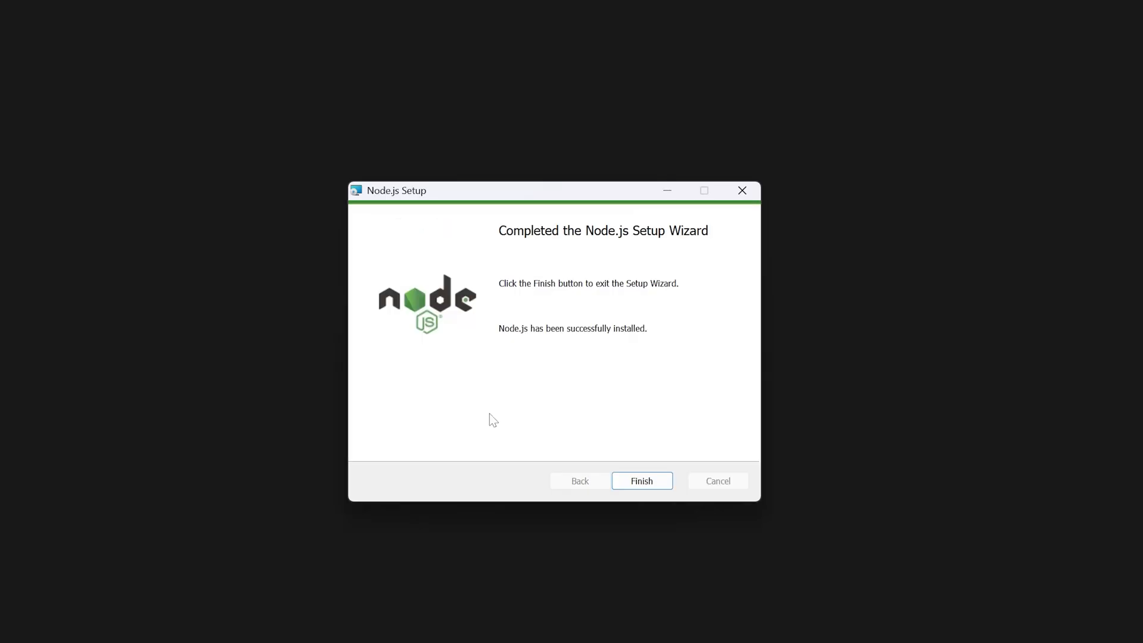
pyautogui.moveTo(568, 413)
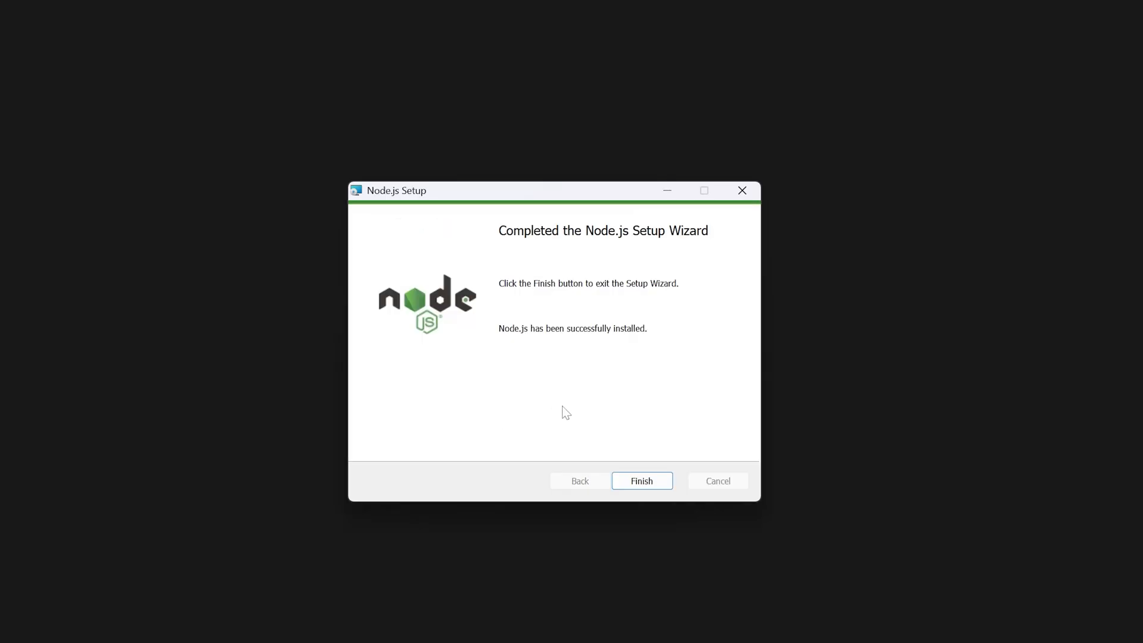
pyautogui.moveTo(584, 458)
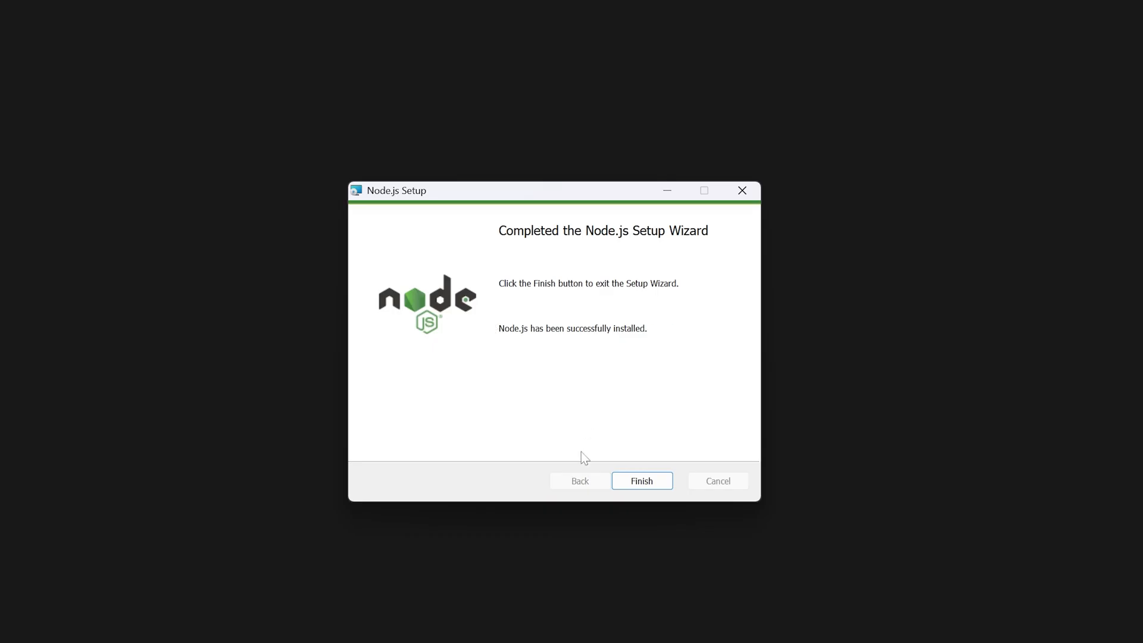
# Step: Finish the setup wizard and let the native-modules tools PowerShell script continue
pyautogui.click(641, 480)
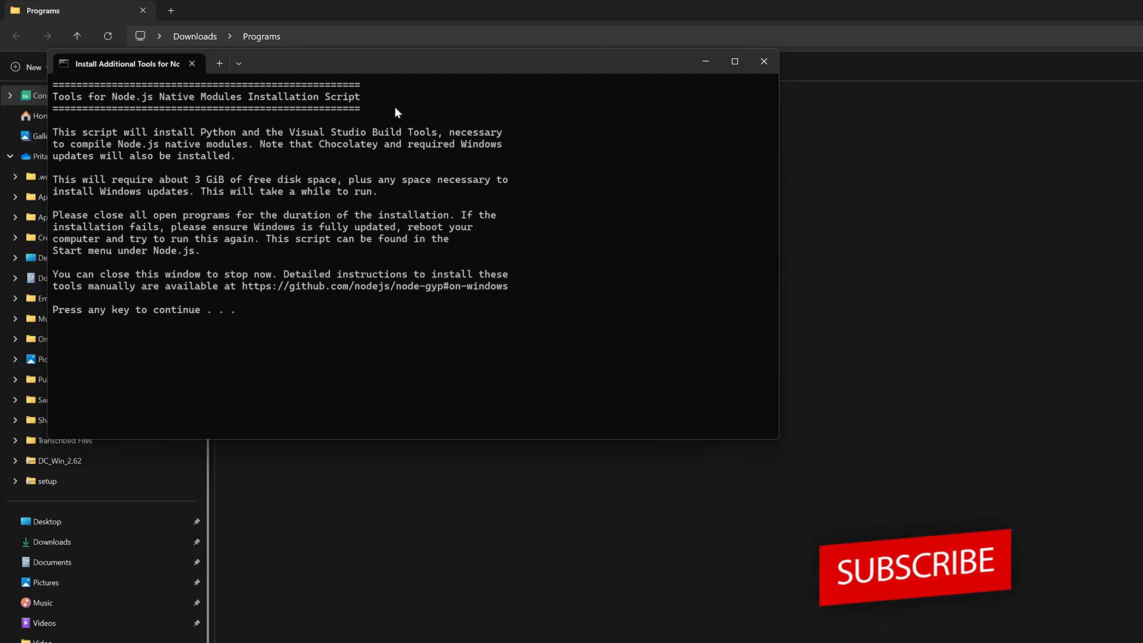
pyautogui.press('enter')
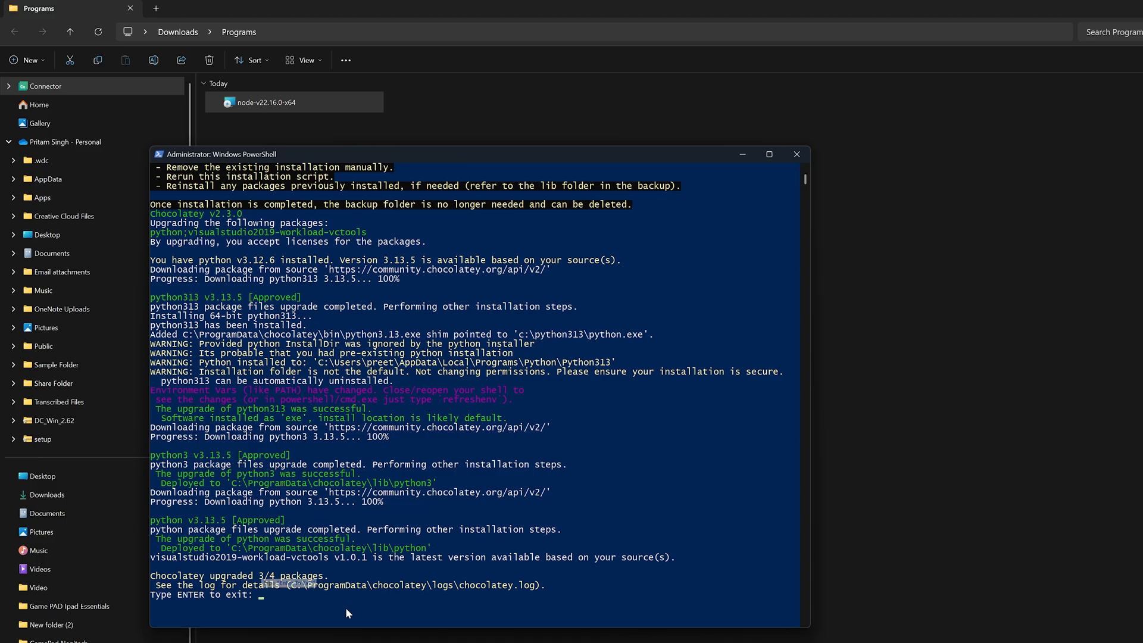
# Step: Exit the finished PowerShell installation script after Chocolatey completes its upgrades
pyautogui.write('enter')
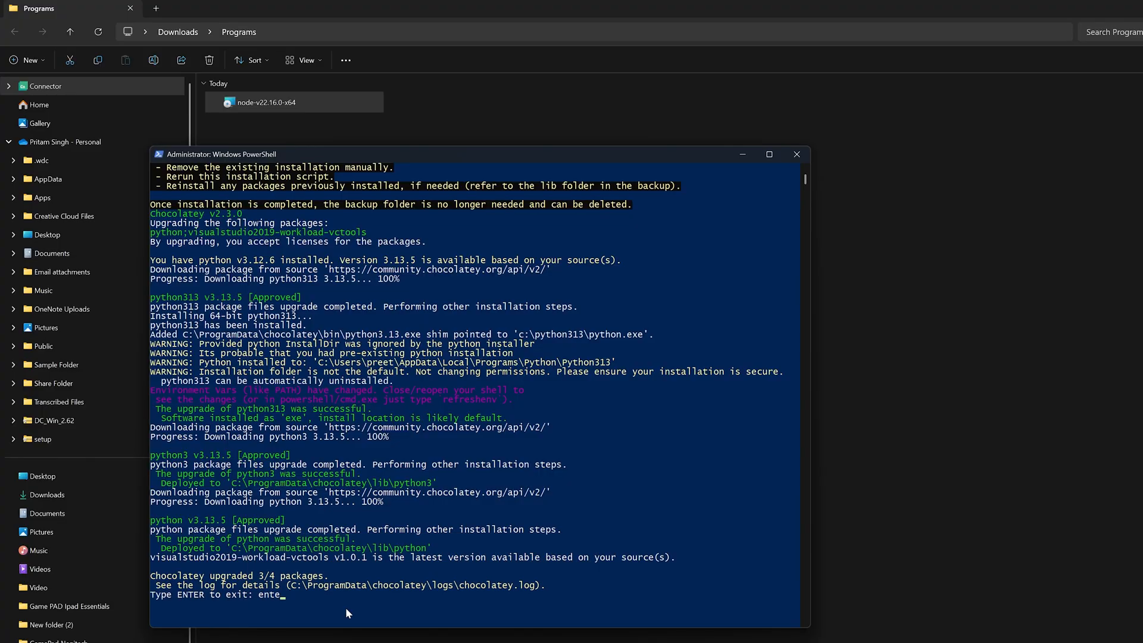
pyautogui.press('enter')
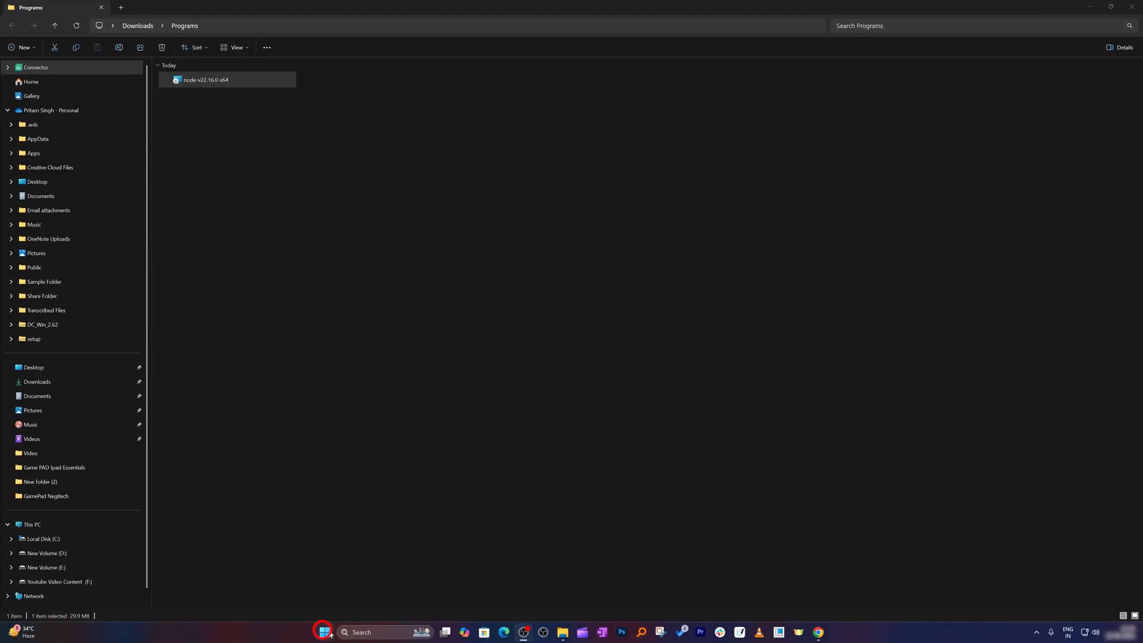
pyautogui.write('narrator')
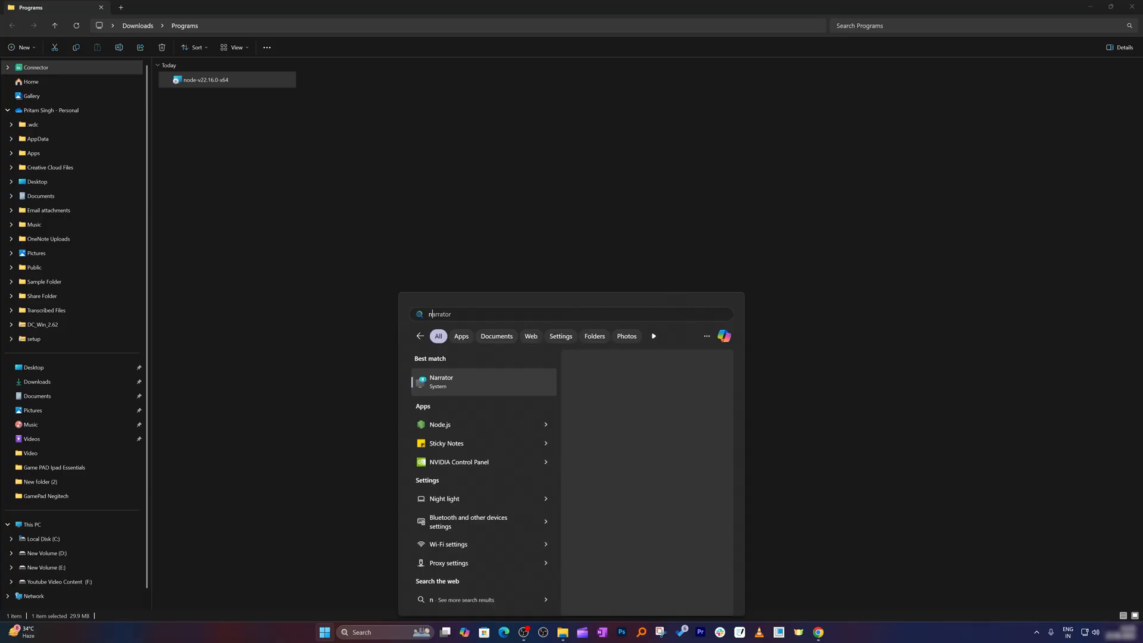
pyautogui.write('notepad')
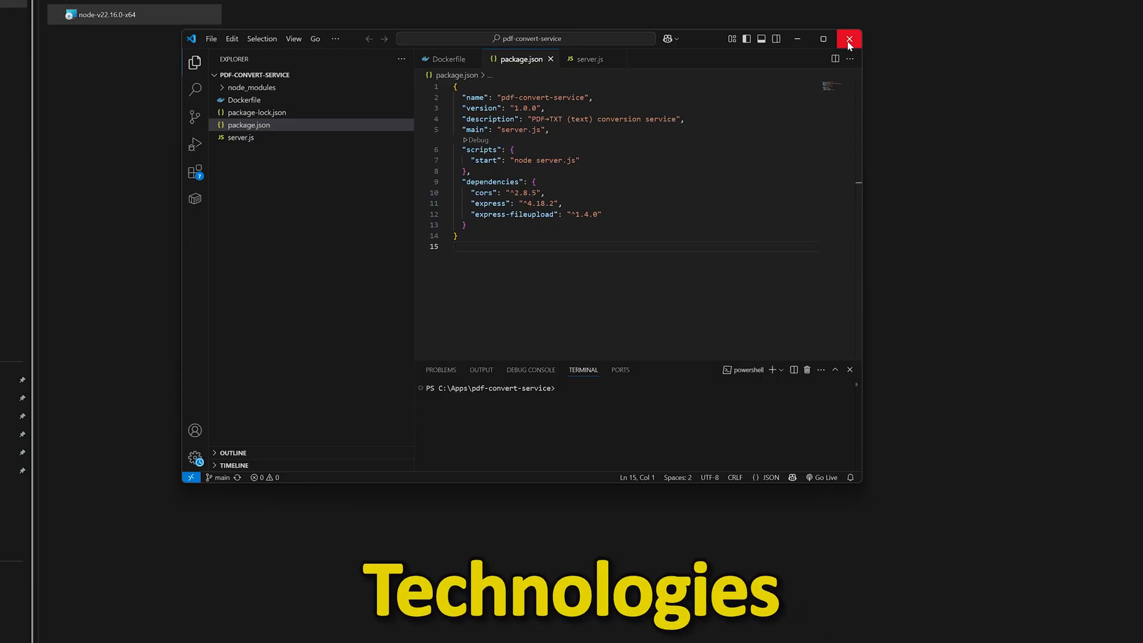
# Step: Close the code editor and scroll through the Technoholic channel's latest YouTube uploads
pyautogui.click(848, 39)
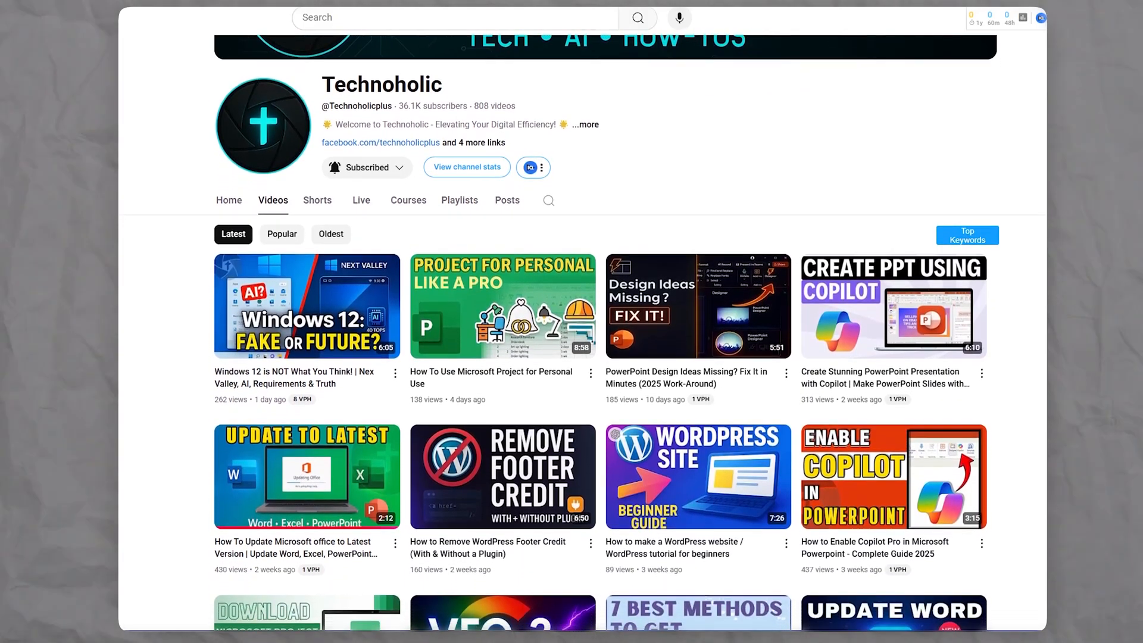
pyautogui.scroll(-3)
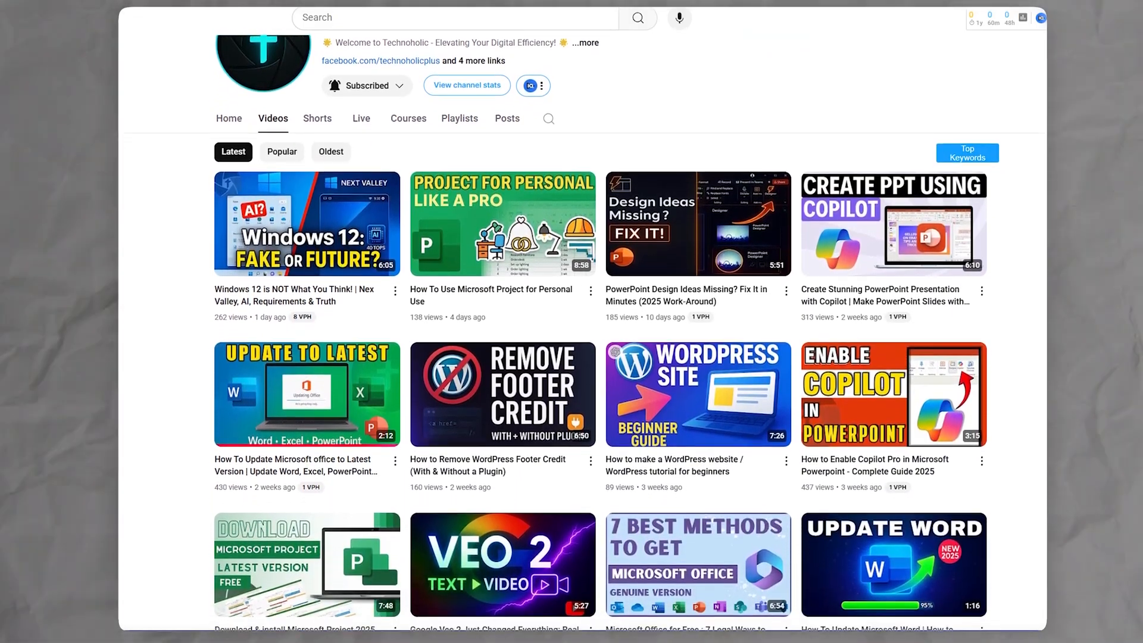
pyautogui.scroll(-3)
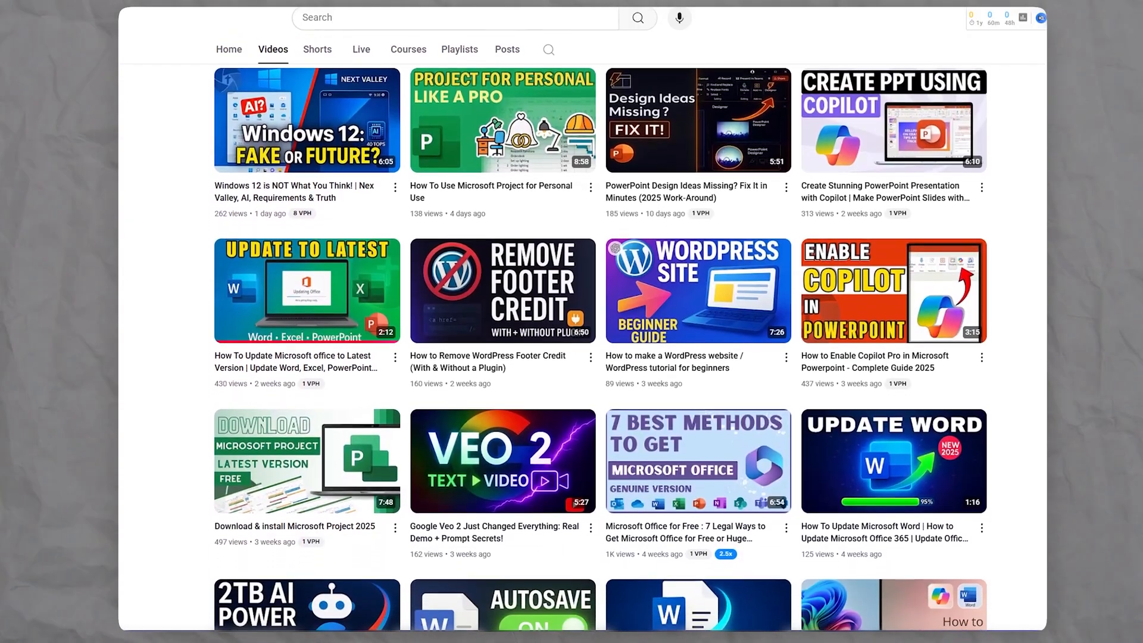
pyautogui.scroll(-3)
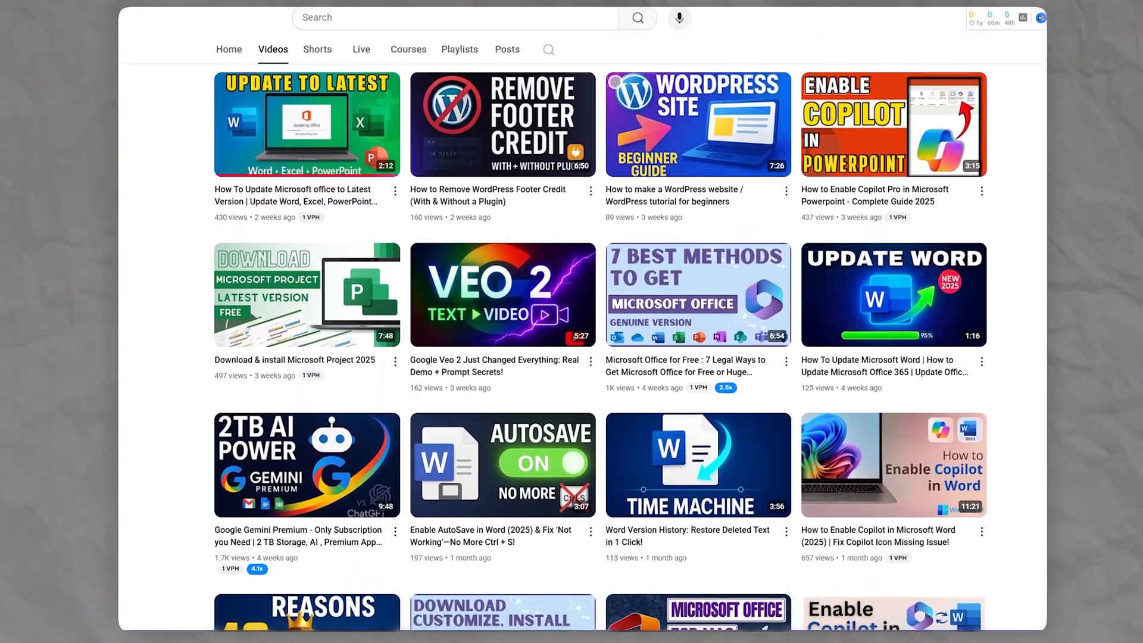
pyautogui.scroll(-3)
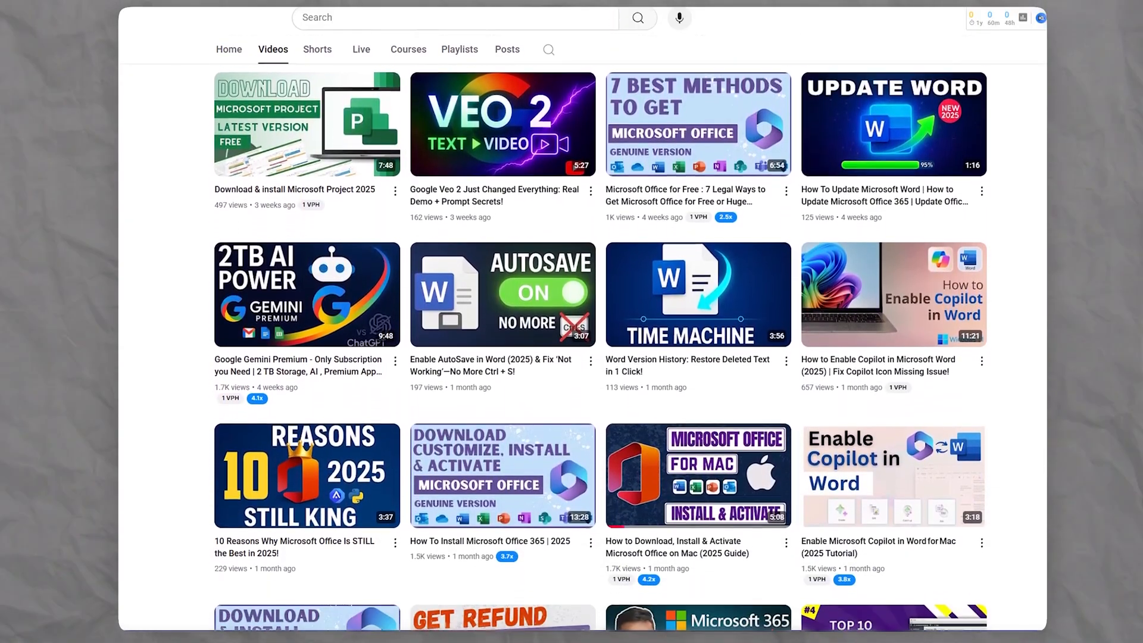
pyautogui.scroll(-3)
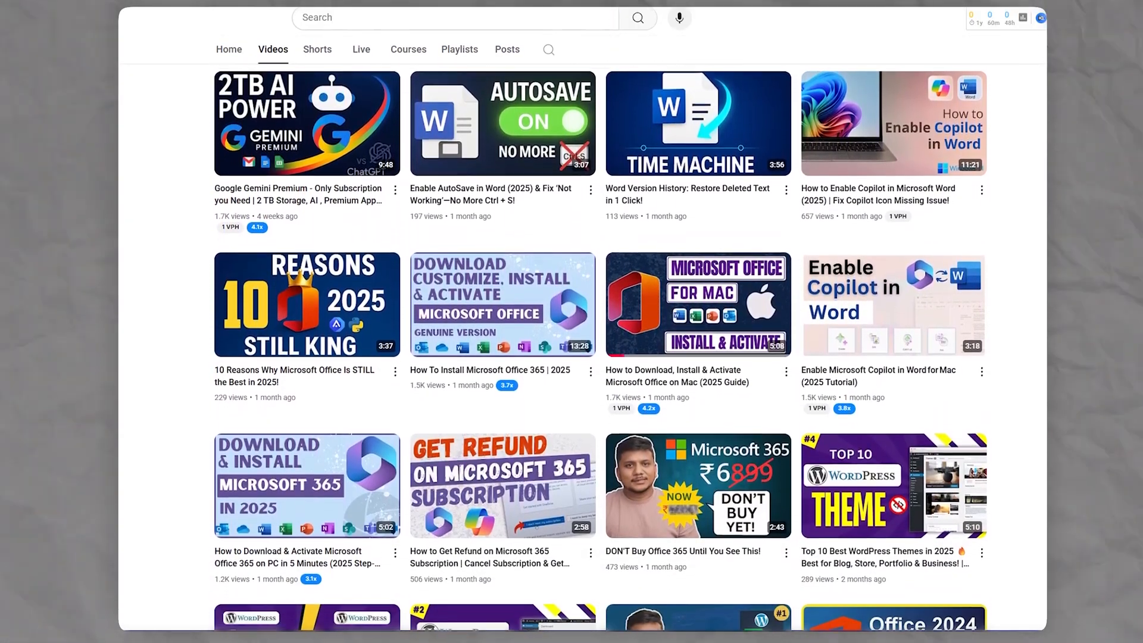